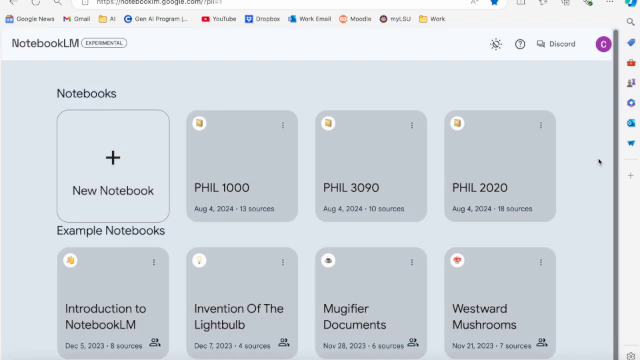
{"action": "mouse_move", "coordinate": [596, 162]}
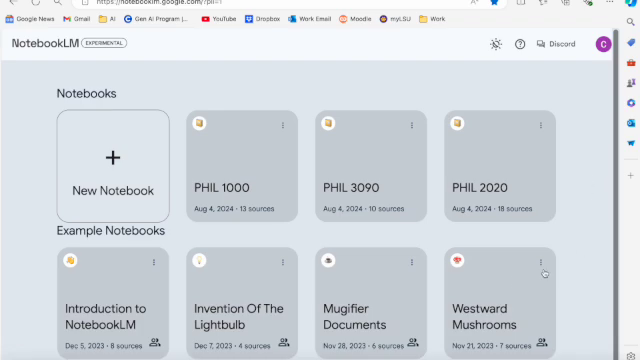
{"action": "mouse_move", "coordinate": [104, 308]}
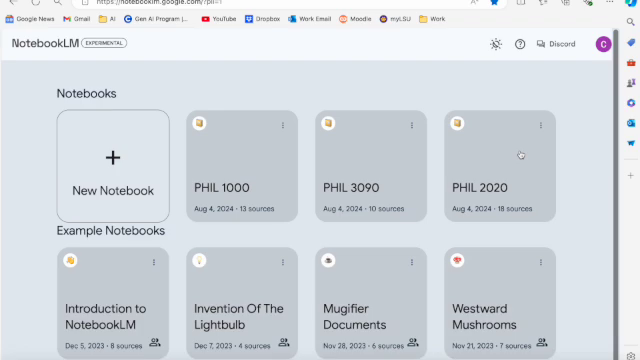
{"action": "mouse_move", "coordinate": [258, 164]}
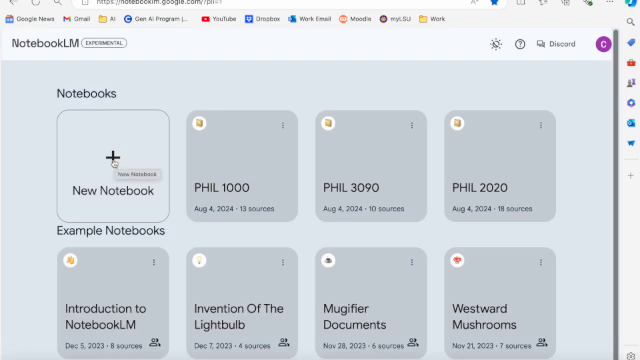
{"action": "mouse_move", "coordinate": [112, 158]}
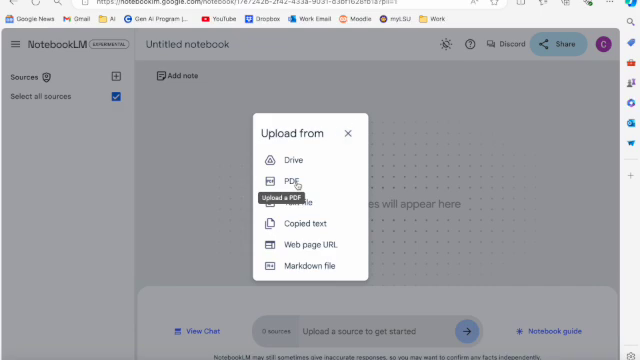
Step: Upload PHIL 1000 Fall 2024 Syllabus.pdf as the new notebook's PDF source
{"action": "left_click", "coordinate": [290, 180]}
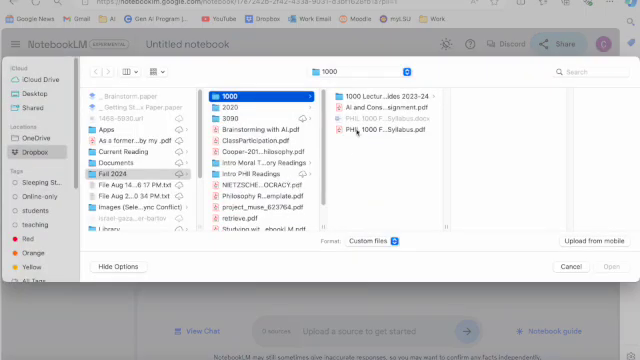
{"action": "left_click", "coordinate": [390, 132]}
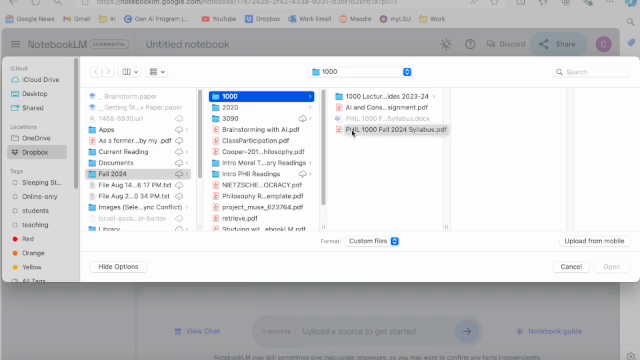
{"action": "left_click", "coordinate": [388, 130]}
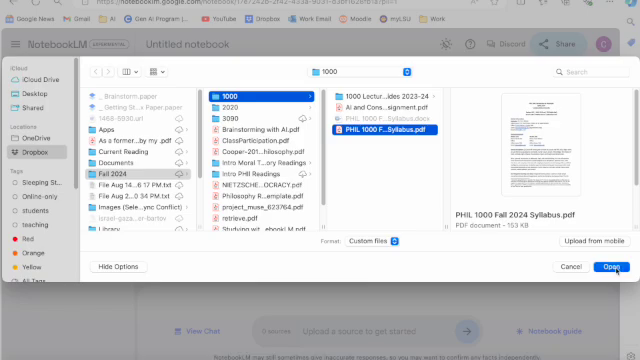
{"action": "left_click", "coordinate": [608, 264]}
{"action": "type", "text": "PHIL 1000.1"}
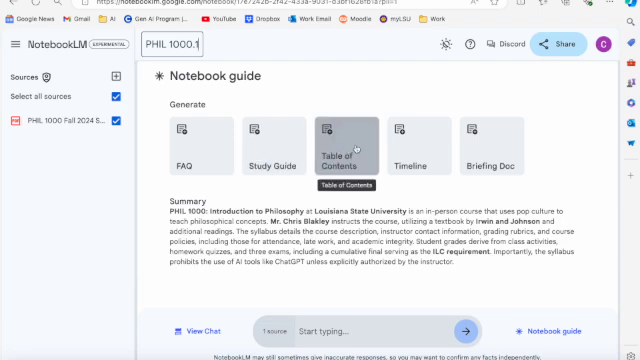
{"action": "mouse_move", "coordinate": [412, 138]}
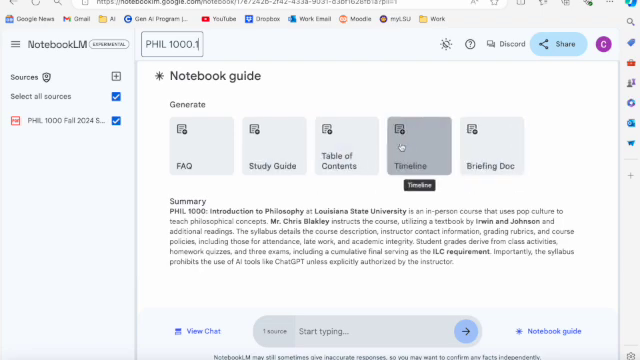
{"action": "mouse_move", "coordinate": [352, 136]}
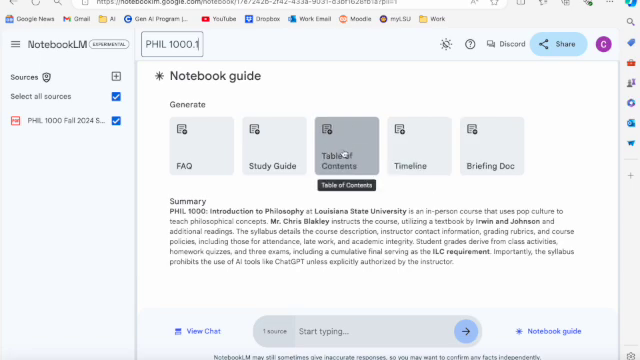
{"action": "mouse_move", "coordinate": [188, 140]}
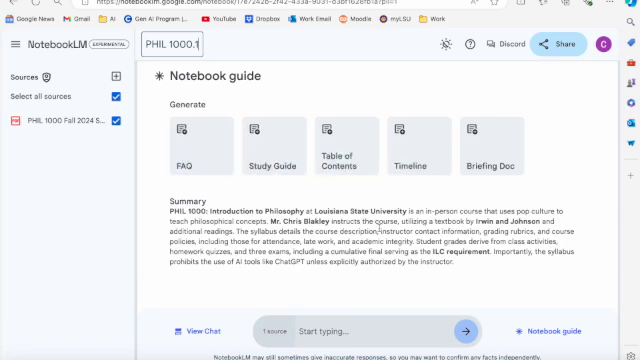
{"action": "mouse_move", "coordinate": [400, 326]}
{"action": "type", "text": "When "}
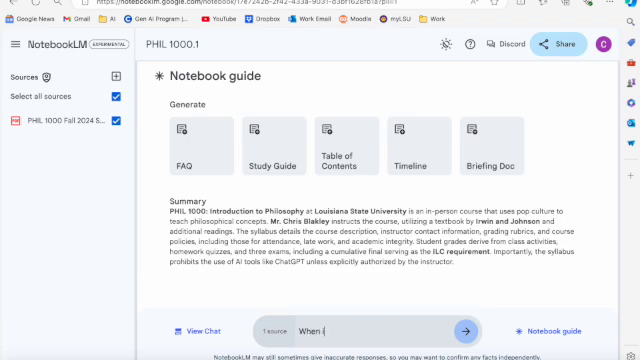
Step: Send the chat a "When is the first…" question about course timing
{"action": "type", "text": "is the first"}
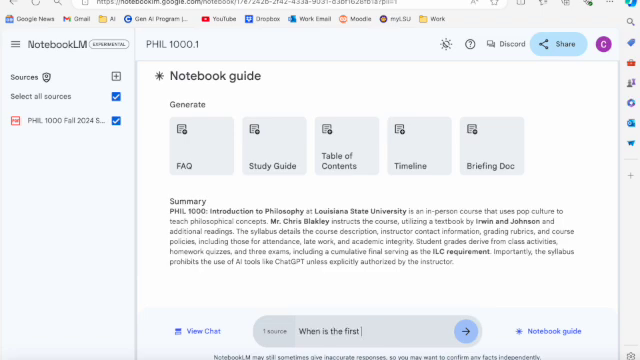
{"action": "left_click", "coordinate": [470, 328]}
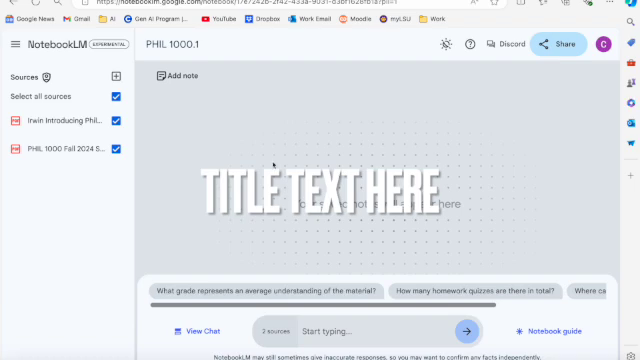
{"action": "mouse_move", "coordinate": [272, 160]}
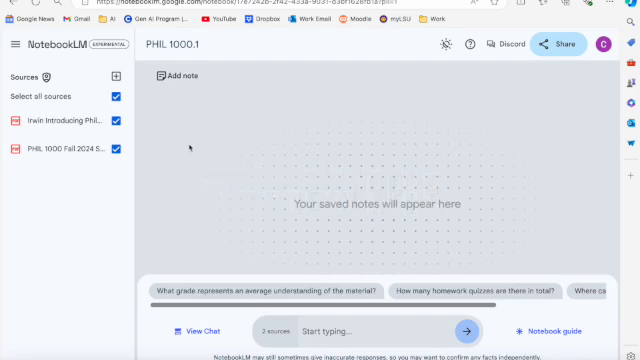
{"action": "mouse_move", "coordinate": [66, 156]}
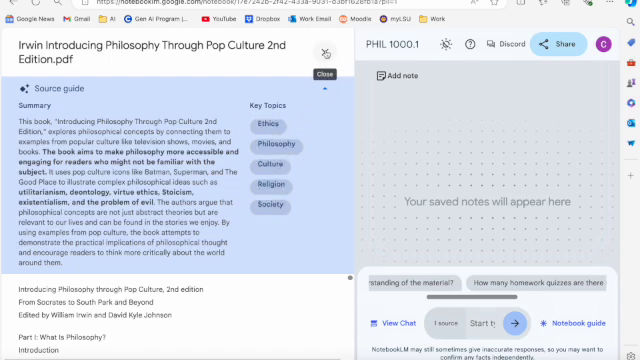
Step: Generate an FAQ note from the syllabus as the only active source via the notebook guide
{"action": "left_click", "coordinate": [328, 52]}
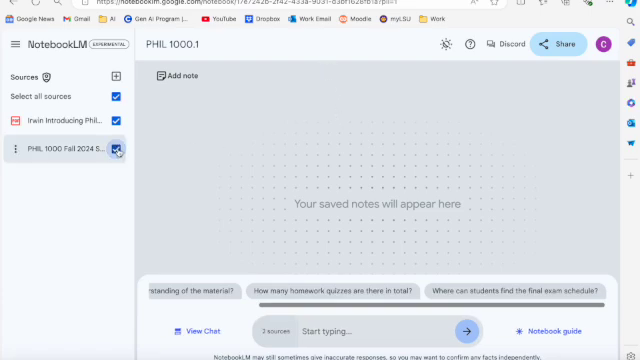
{"action": "left_click", "coordinate": [120, 150]}
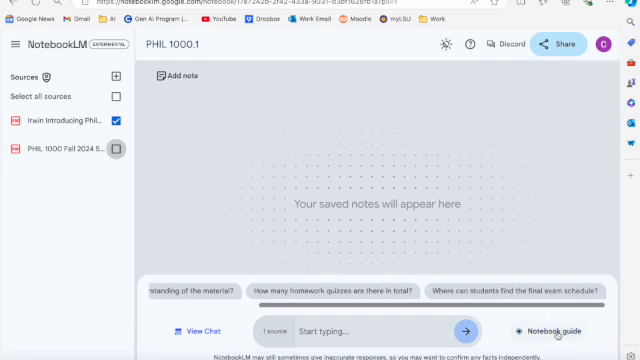
{"action": "left_click", "coordinate": [544, 330]}
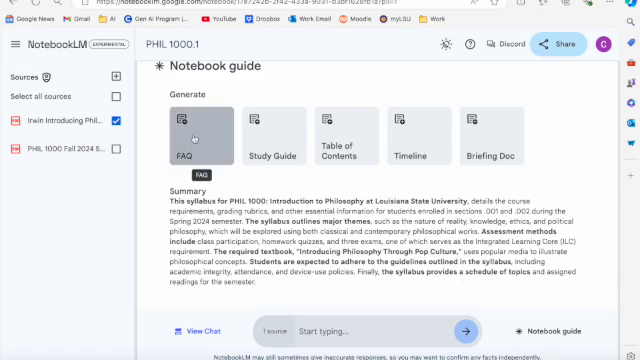
{"action": "left_click", "coordinate": [184, 128]}
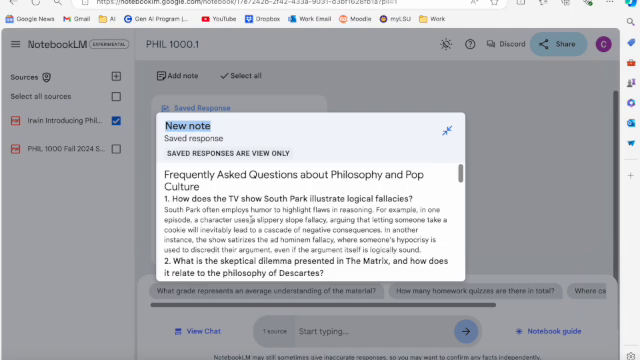
Step: Read down through the FAQ note's questions and answers
{"action": "scroll", "scroll_direction": "down", "scroll_amount": 3}
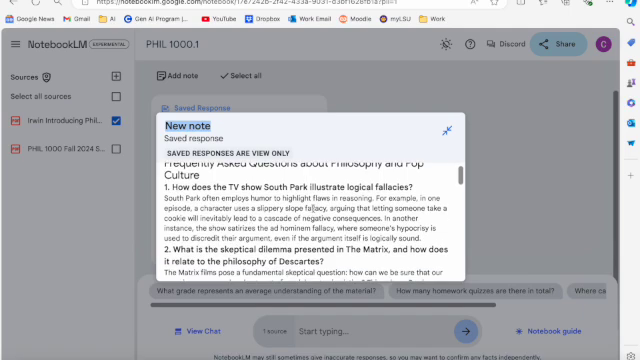
{"action": "scroll", "scroll_direction": "down", "scroll_amount": 3}
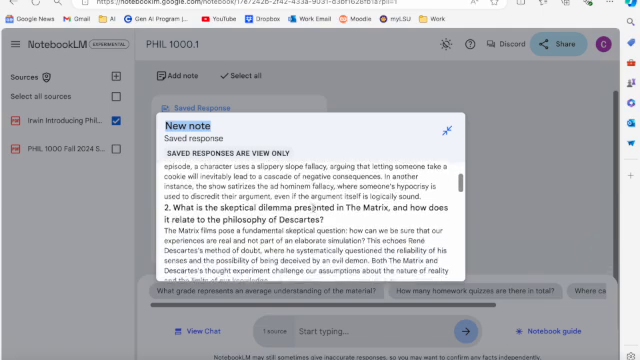
{"action": "scroll", "scroll_direction": "down", "scroll_amount": 3}
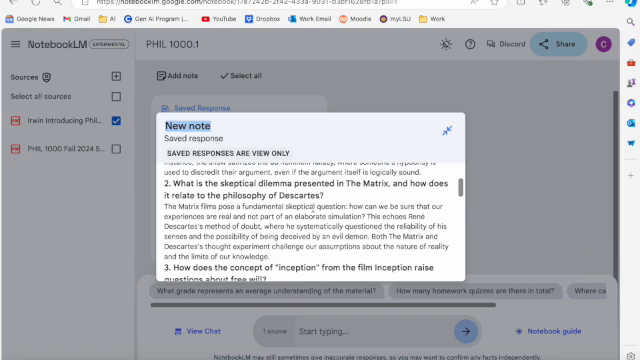
{"action": "mouse_move", "coordinate": [468, 180]}
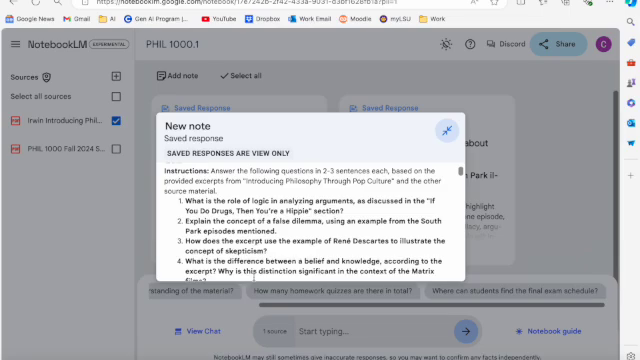
Step: Read down through the study guide's quiz questions and Quiz Answer Key
{"action": "scroll", "scroll_direction": "down", "scroll_amount": 3}
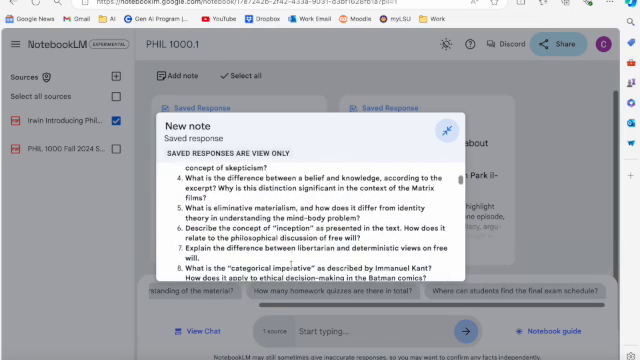
{"action": "scroll", "scroll_direction": "down", "scroll_amount": 3}
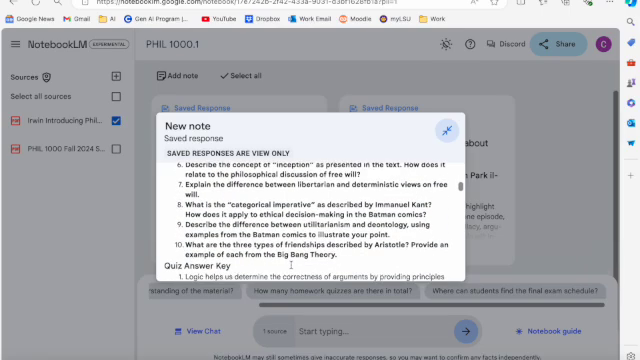
{"action": "scroll", "scroll_direction": "down", "scroll_amount": 3}
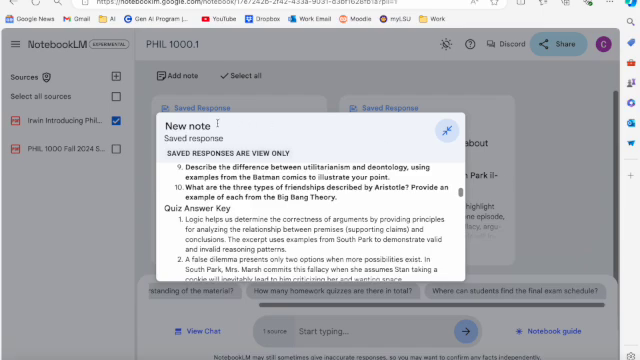
Step: Close the study guide note and ask the chat "What is the ad hominem fallacy"
{"action": "left_click", "coordinate": [446, 128]}
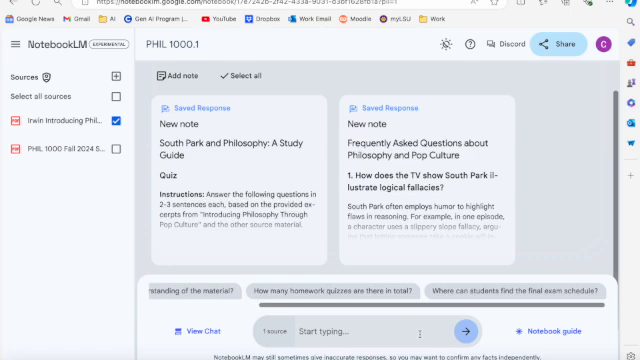
{"action": "type", "text": "What is"}
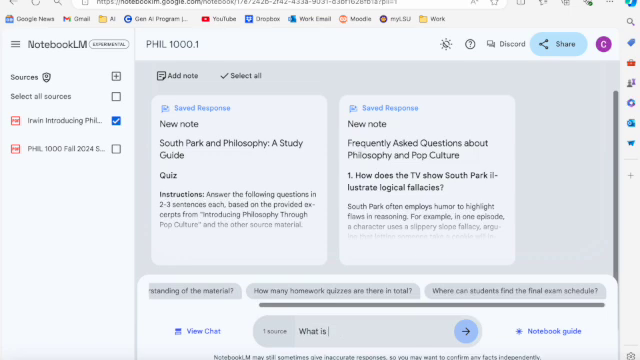
{"action": "type", "text": "the ad hominem"}
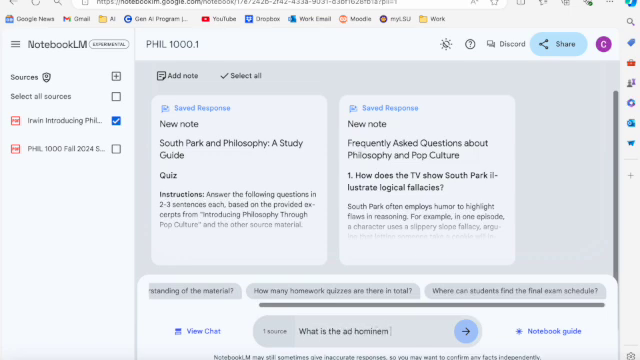
{"action": "type", "text": "fallacy"}
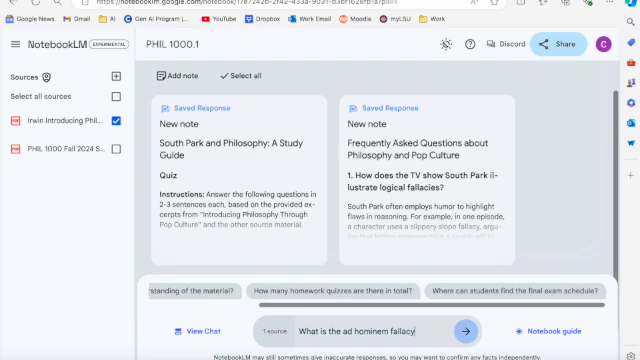
{"action": "left_click", "coordinate": [468, 328]}
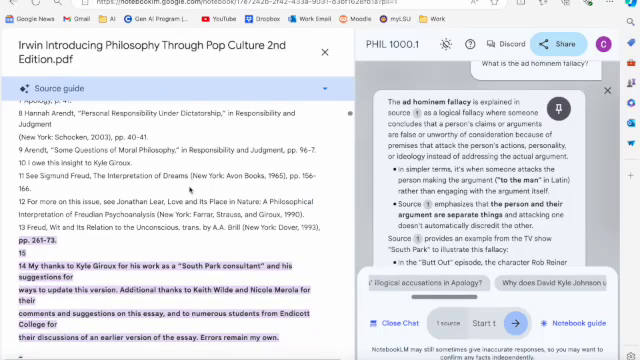
Step: Read through the cited Irwin textbook passage behind the ad hominem answer
{"action": "scroll", "scroll_direction": "down", "scroll_amount": 3}
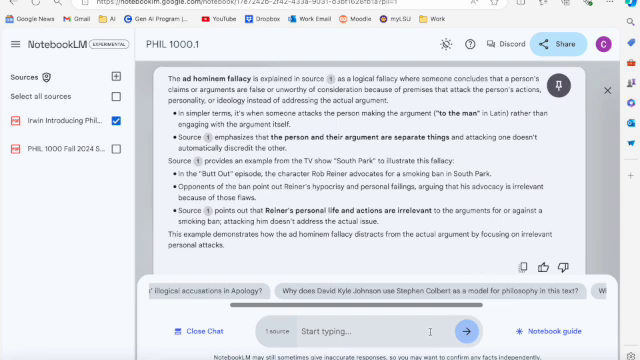
Step: Begin a follow-up chat question asking for examples of the ad hominem fallacy
{"action": "type", "text": "W"}
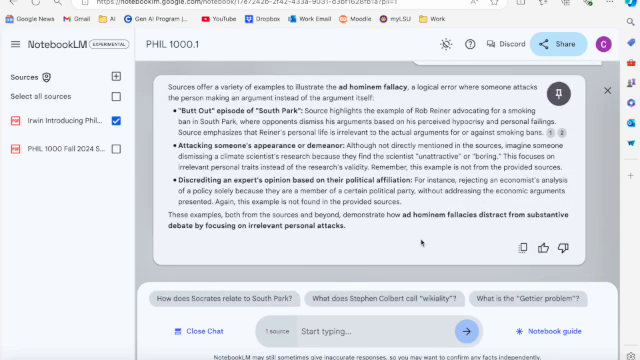
{"action": "mouse_move", "coordinate": [424, 244]}
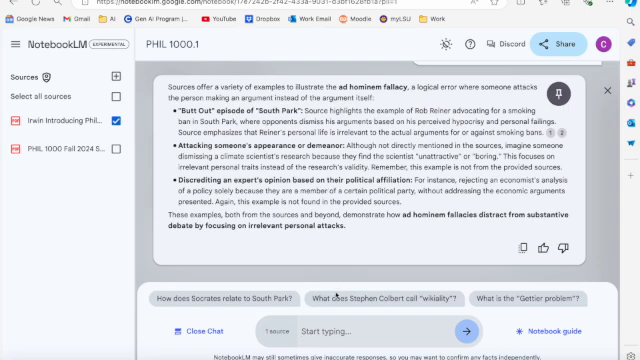
Step: Ask "What are some other informal fallacies?" and read the listed fallacies in the answer
{"action": "type", "text": "What"}
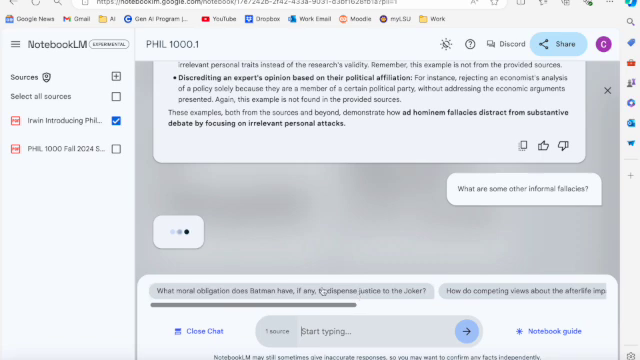
{"action": "mouse_move", "coordinate": [200, 264]}
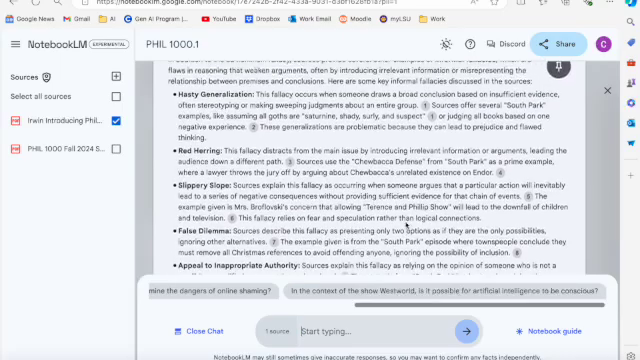
{"action": "scroll", "scroll_direction": "down", "scroll_amount": 3}
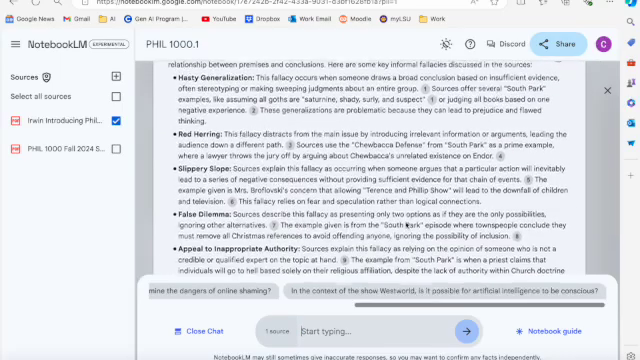
{"action": "scroll", "scroll_direction": "down", "scroll_amount": 3}
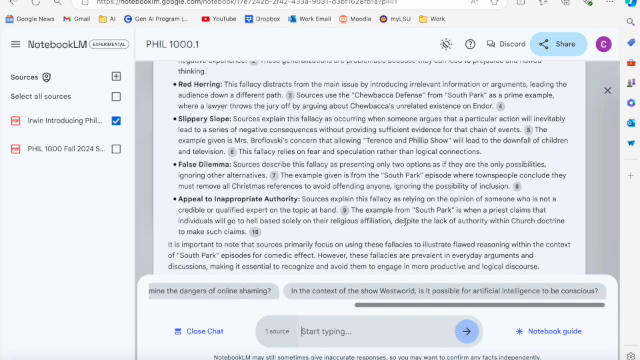